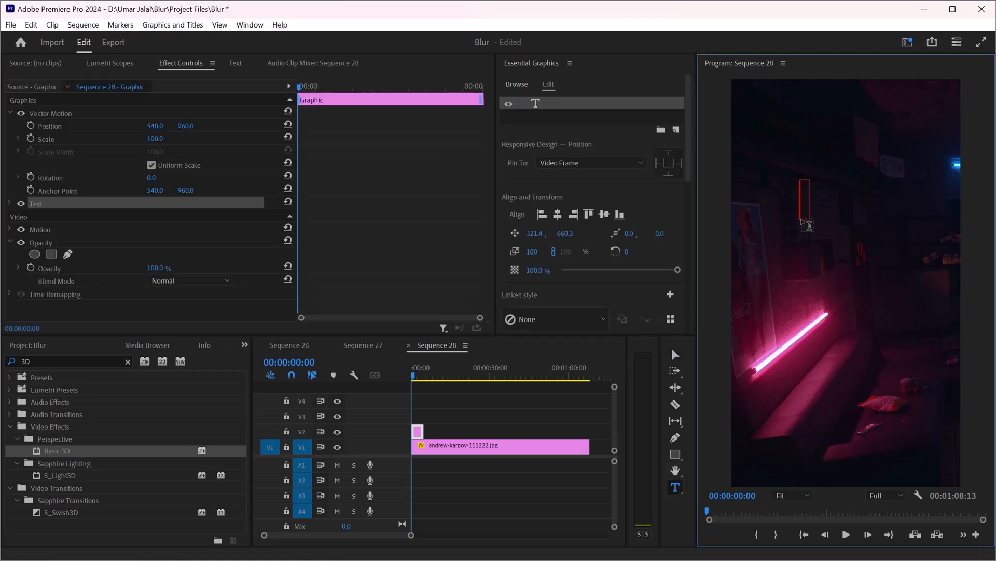
Type the white paragraph beginning 'We use the most advanced technology, the main features of'
text(We use the most advanced technology, the main features of)
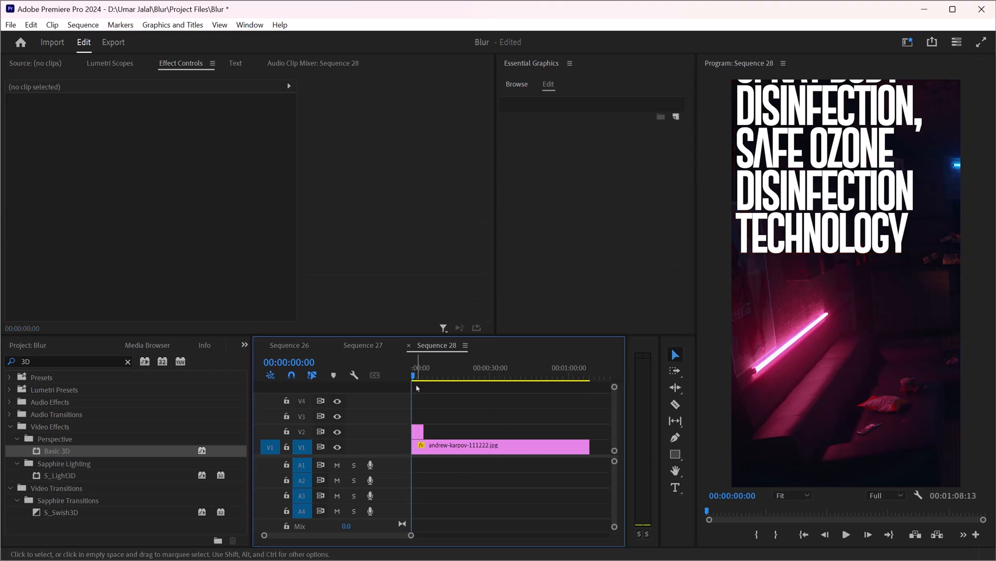
Select the text clip and scroll through its Appearance settings in Effect Controls
click(418, 431)
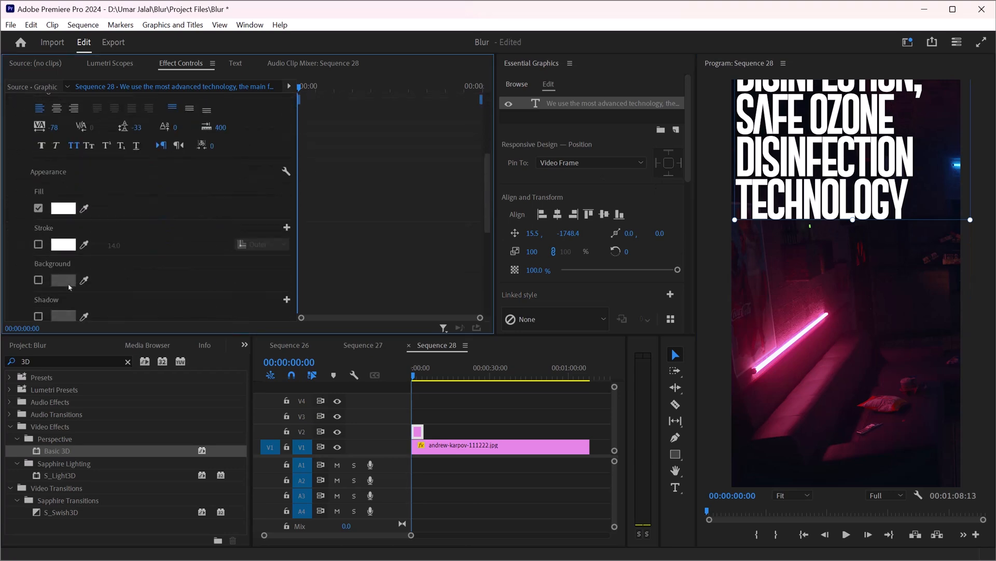
scroll(down, 3)
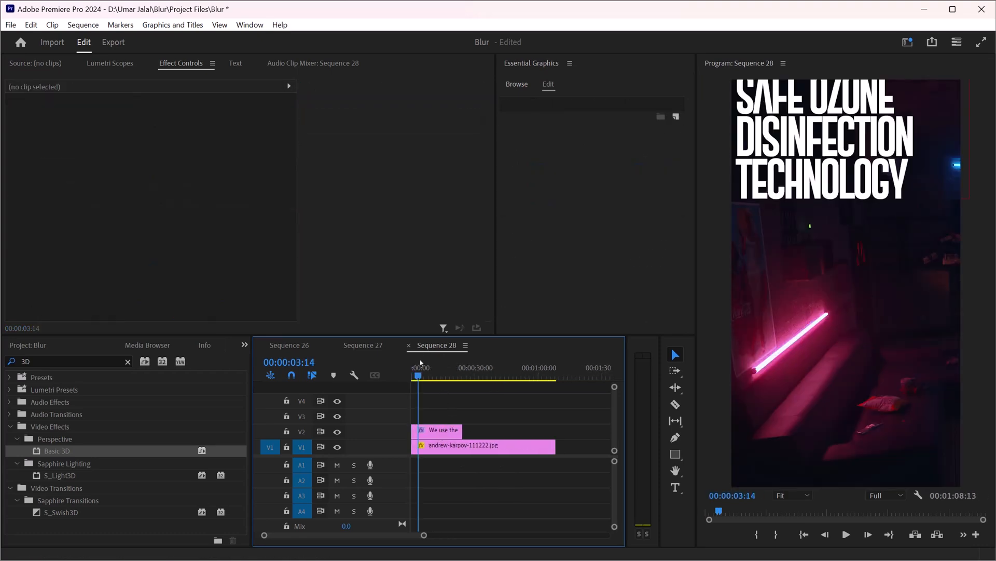
Place the playhead near 00:00:10:22 and select the text clip
click(436, 376)
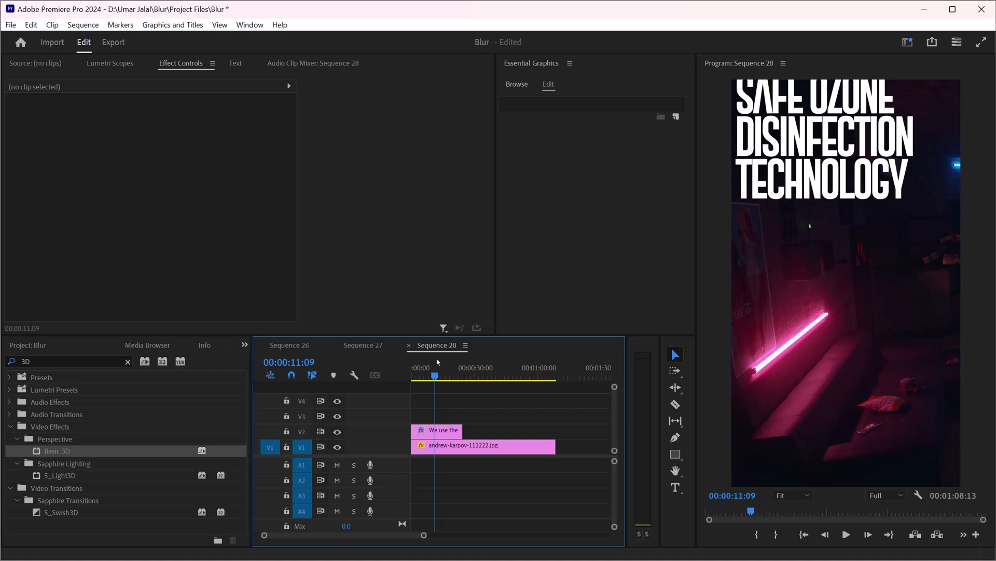
click(434, 376)
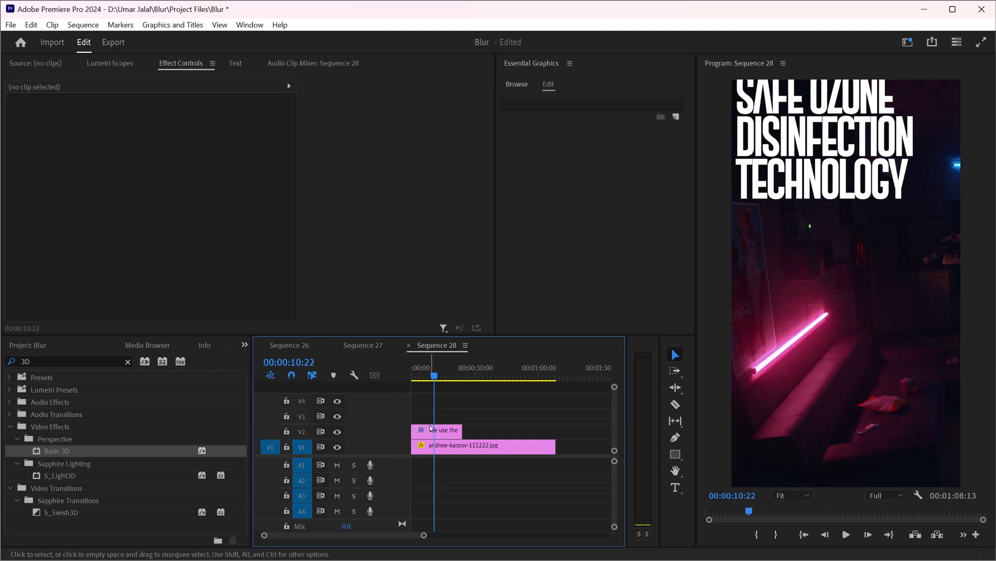
click(437, 429)
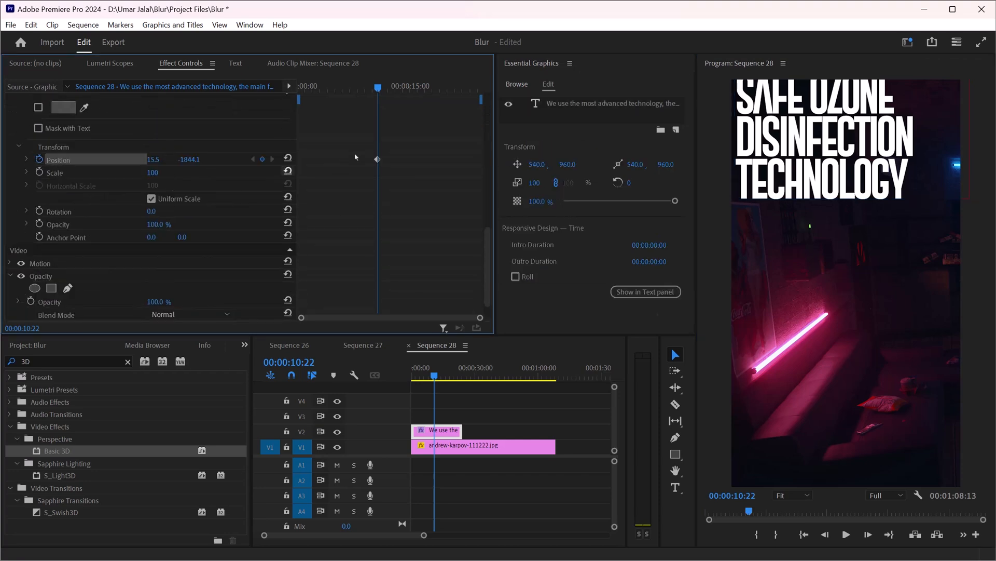
mouse_move(410, 98)
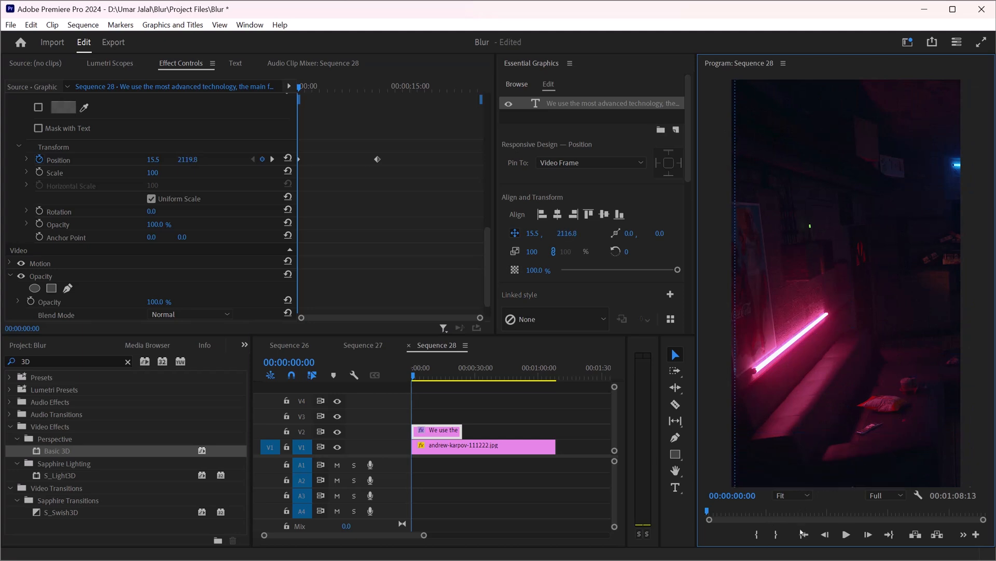
Play the sequence to preview the text scrolling upward
click(846, 534)
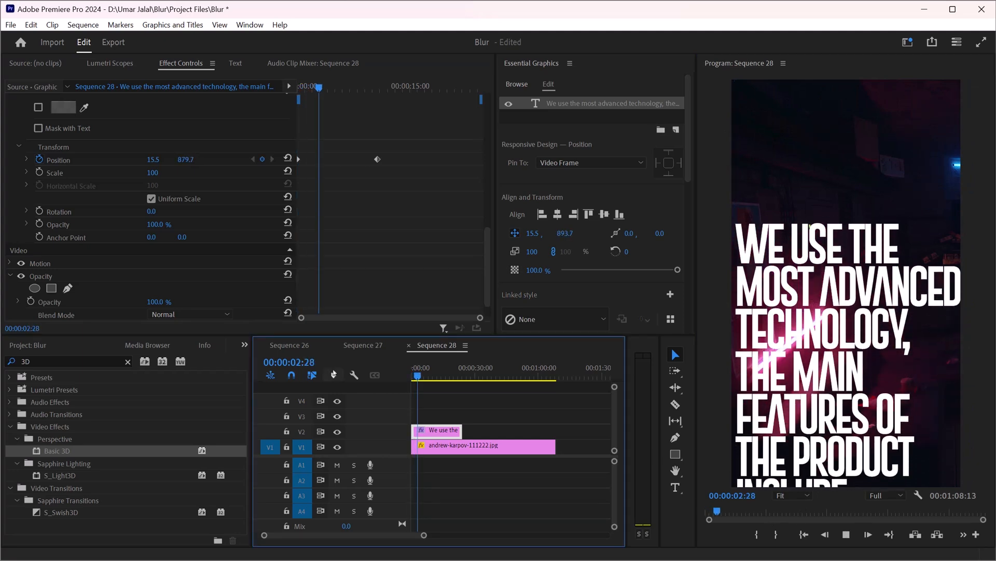